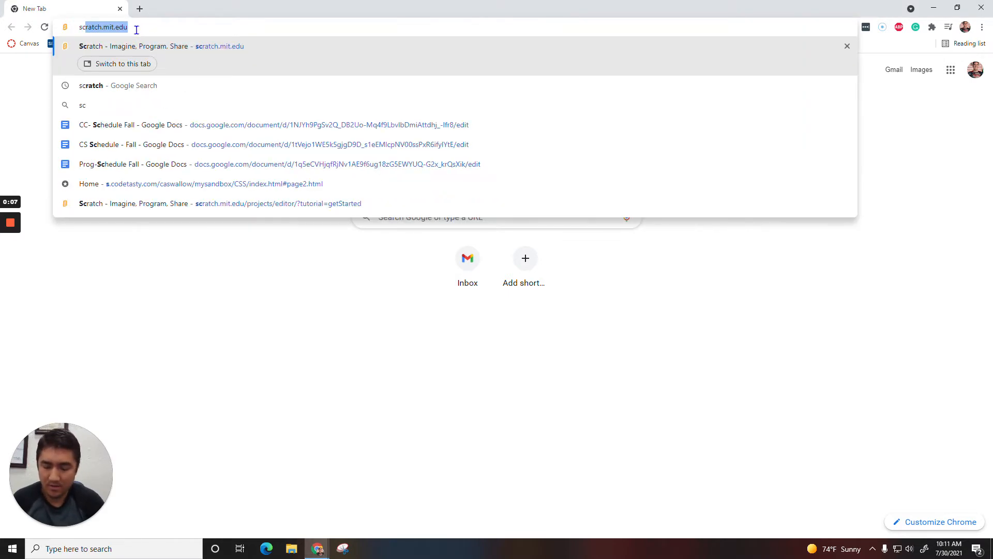
Step: Search Google for 'scratch' and go to the Scratch site from the results
{"action": "left_click", "coordinate": [118, 85]}
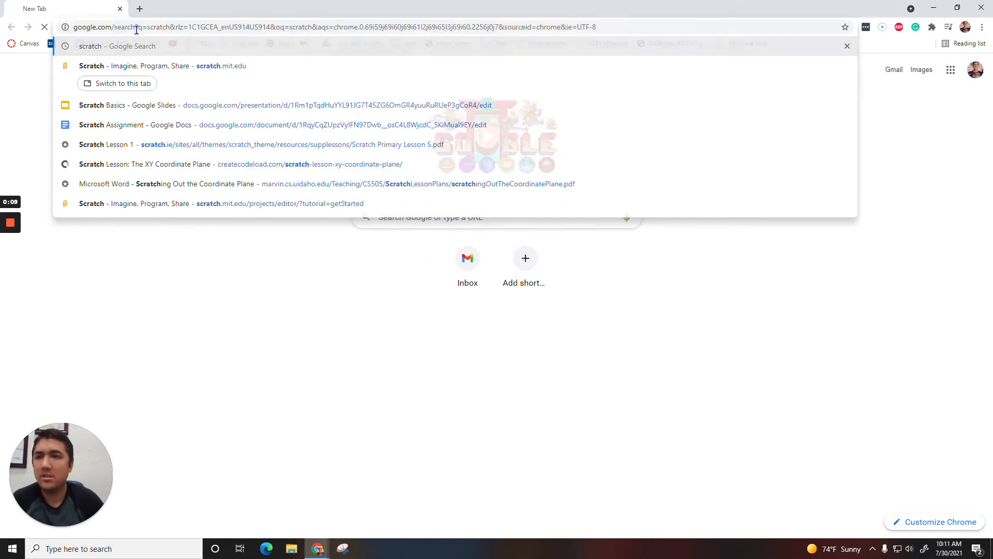
{"action": "key", "text": "Return"}
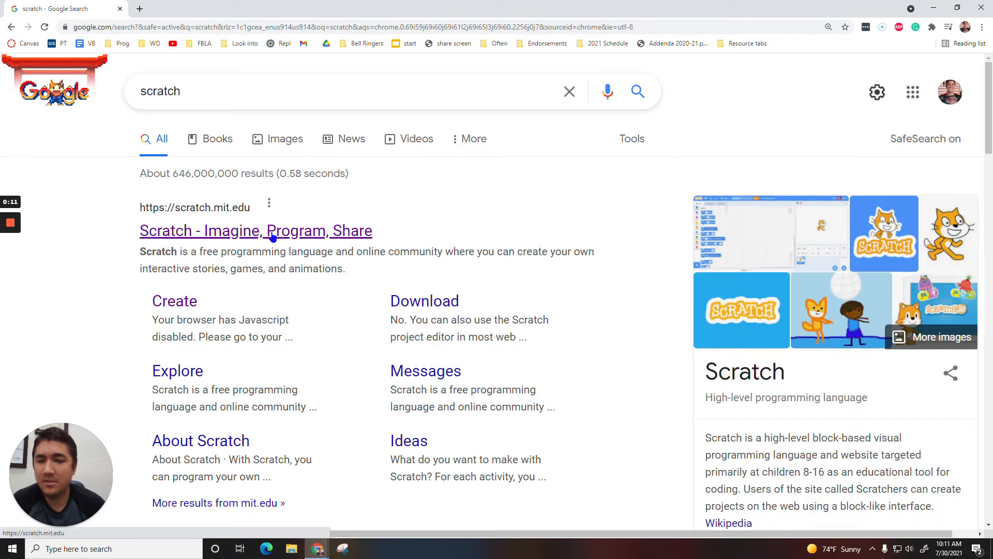
{"action": "left_click", "coordinate": [255, 230]}
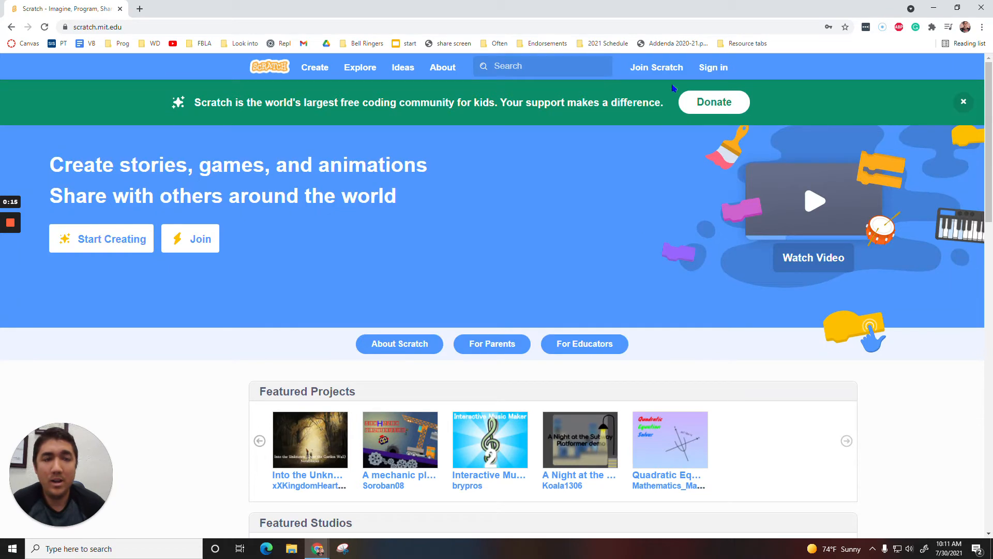
Step: Begin Join Scratch and enter the username 'qweasd10'
{"action": "left_click", "coordinate": [656, 67]}
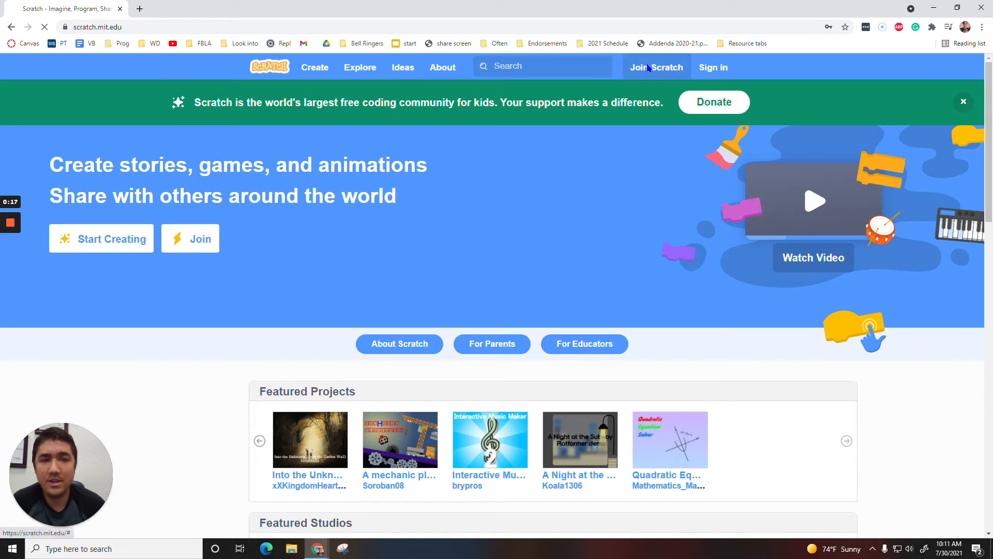
{"action": "left_click", "coordinate": [656, 67]}
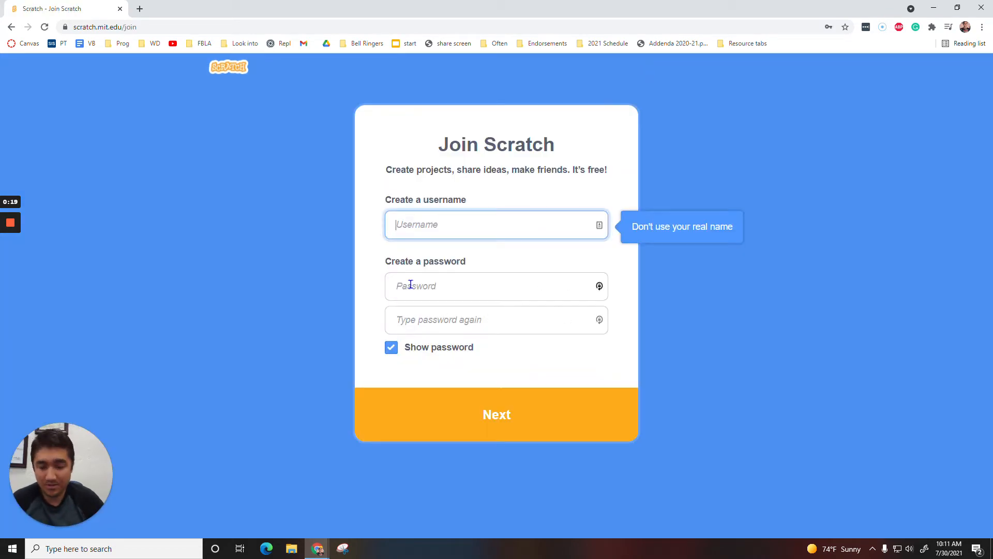
{"action": "type", "text": "qweas"}
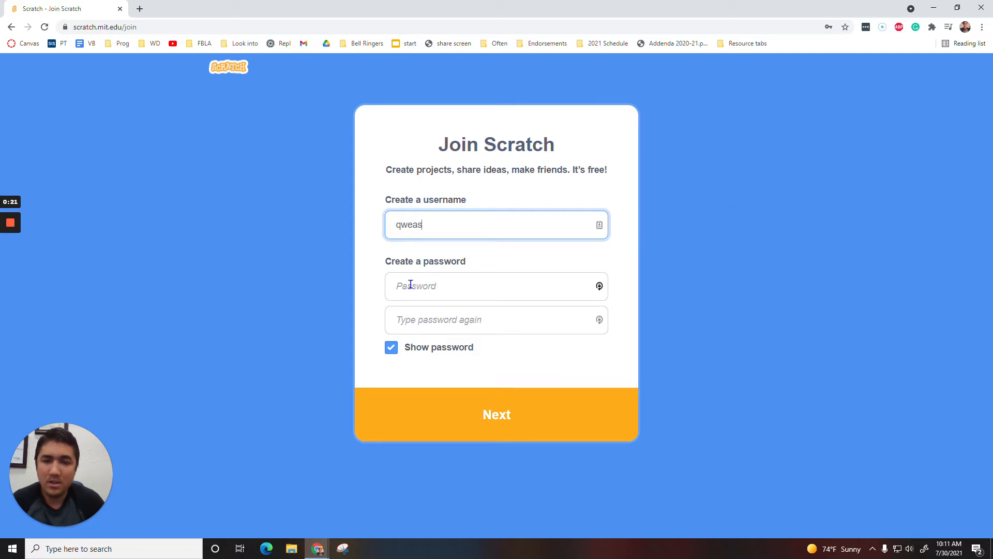
{"action": "type", "text": "d"}
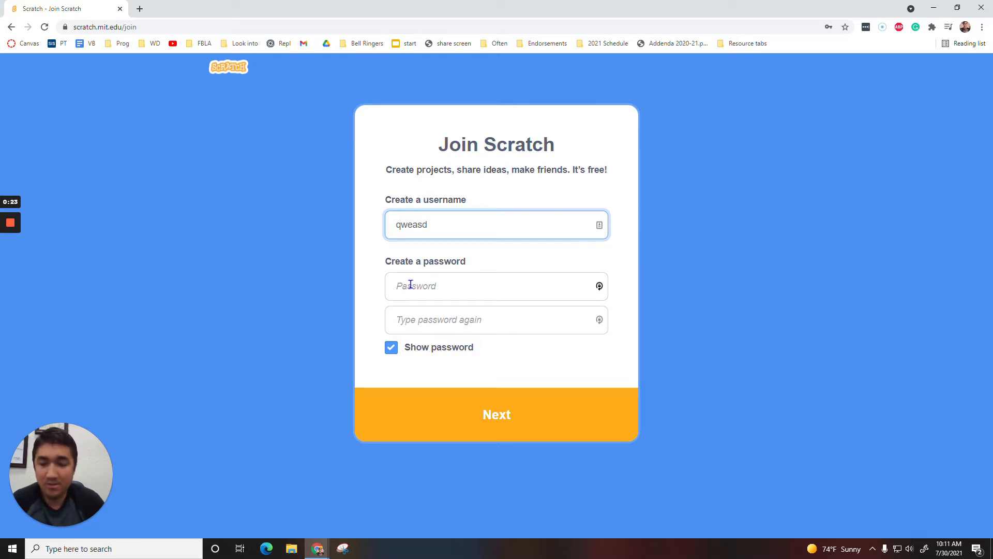
{"action": "type", "text": "10"}
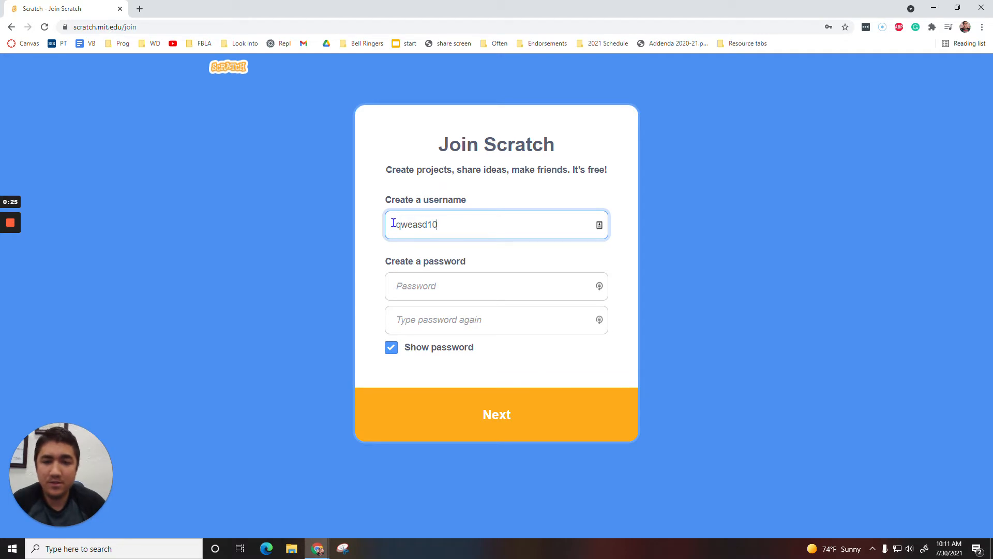
{"action": "left_click", "coordinate": [495, 286]}
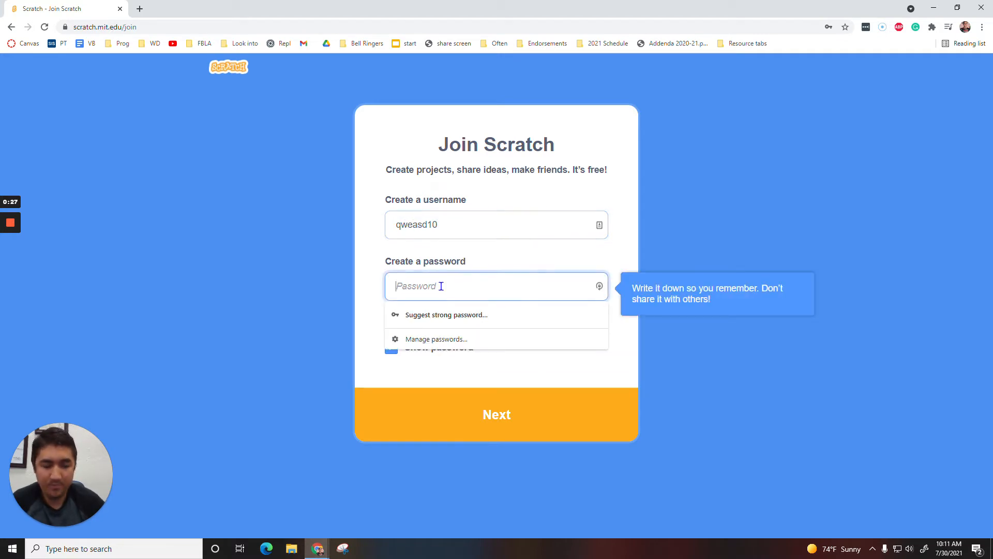
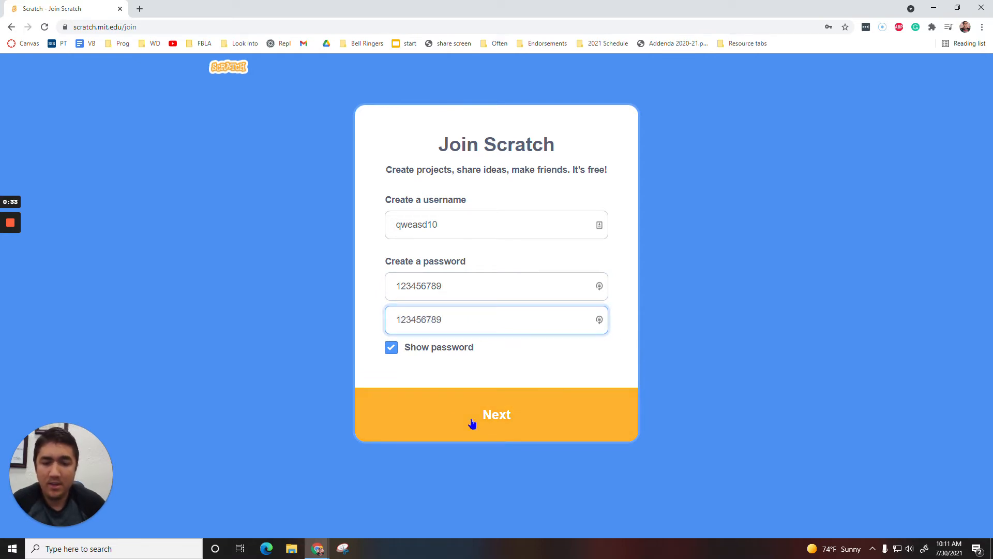
Step: Continue past the password warning and choose the country of residence
{"action": "left_click", "coordinate": [497, 414]}
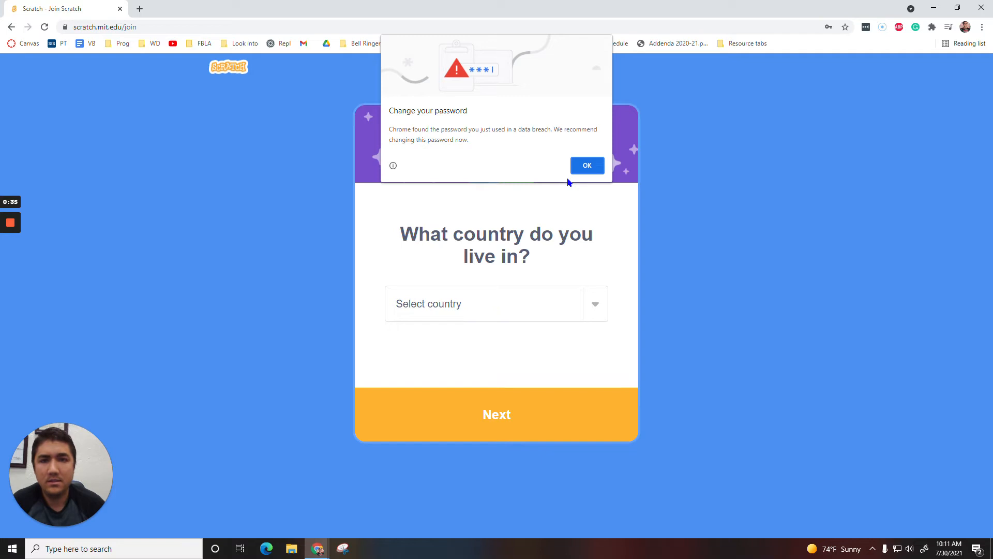
{"action": "mouse_move", "coordinate": [587, 164]}
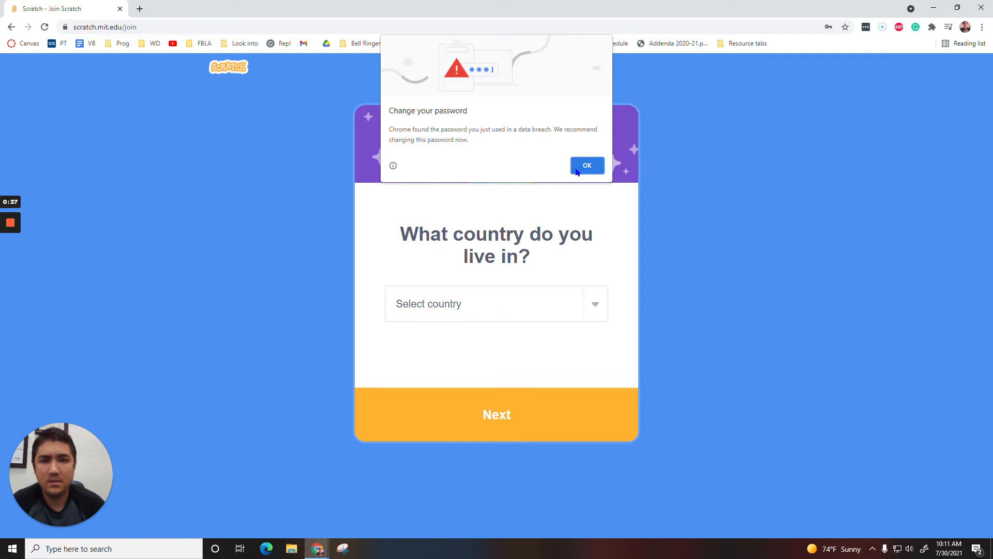
{"action": "left_click", "coordinate": [586, 166]}
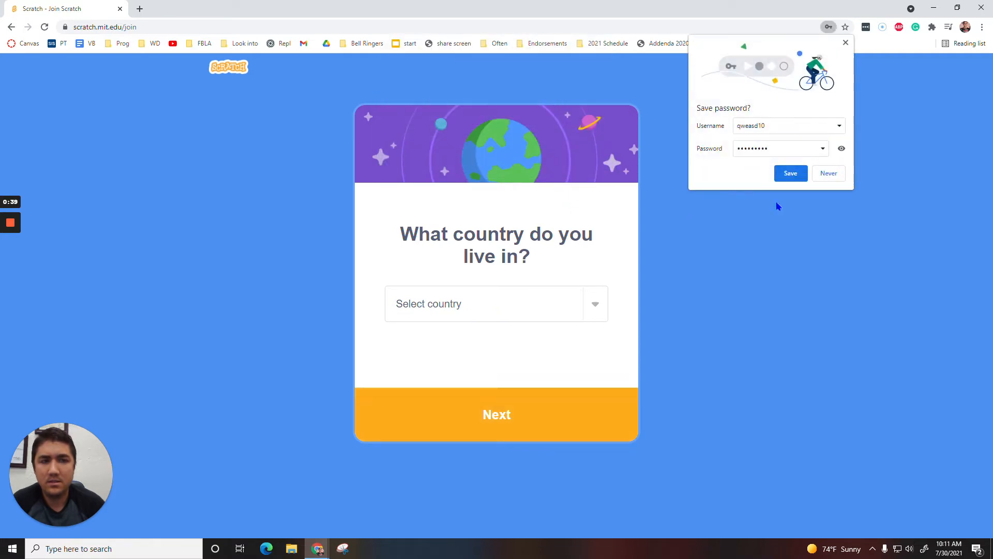
{"action": "left_click", "coordinate": [495, 303]}
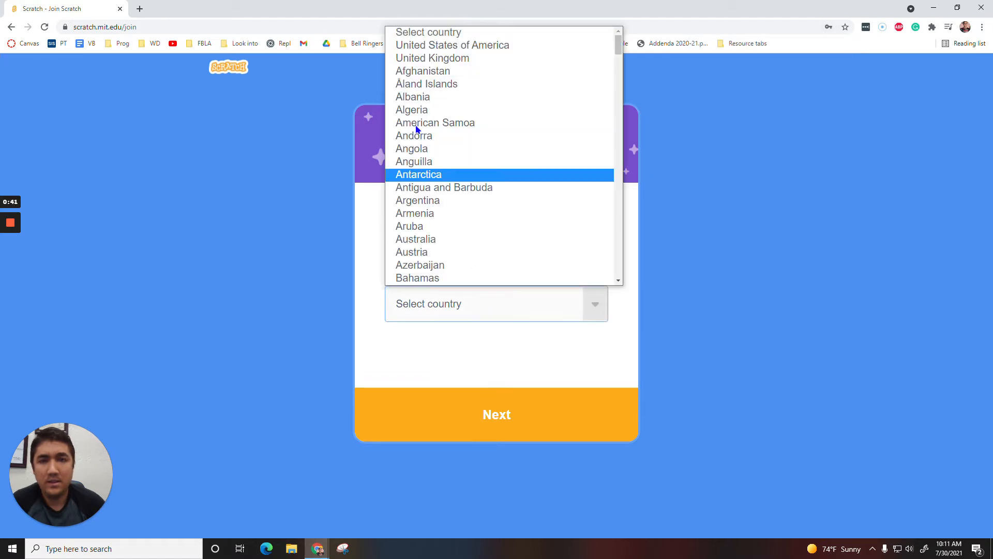
{"action": "left_click", "coordinate": [497, 413]}
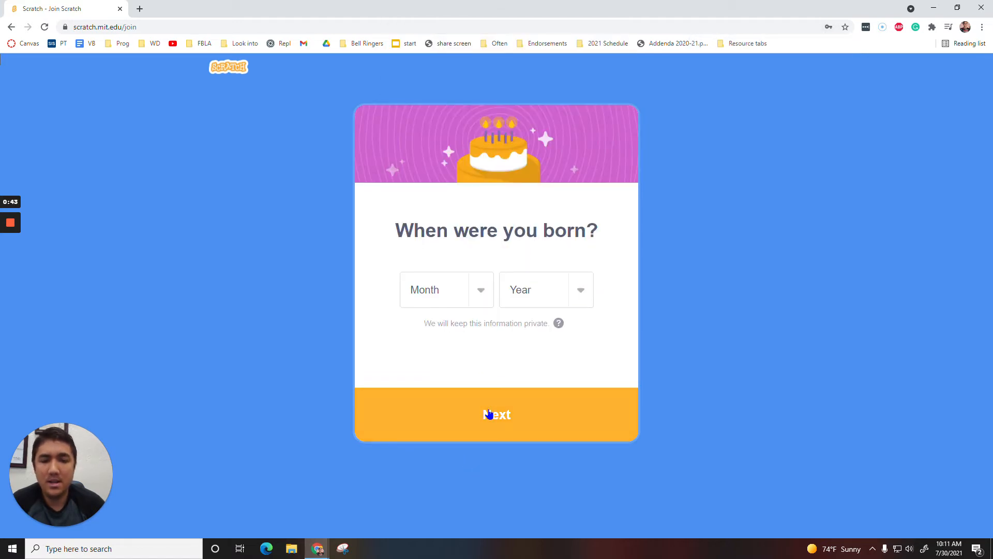
Step: Set the birth date to February 2006 and answer the gender question with Male
{"action": "left_click", "coordinate": [545, 290]}
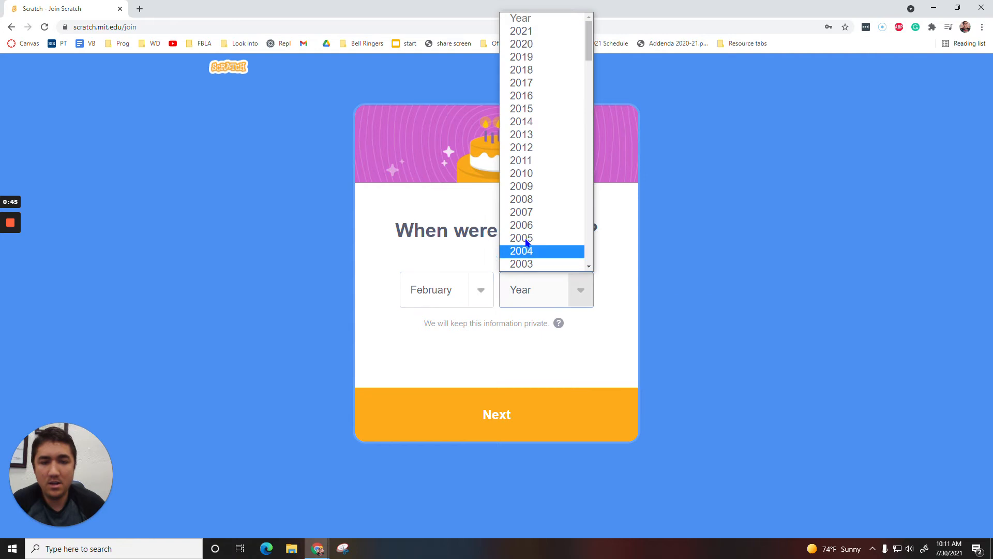
{"action": "left_click", "coordinate": [521, 224]}
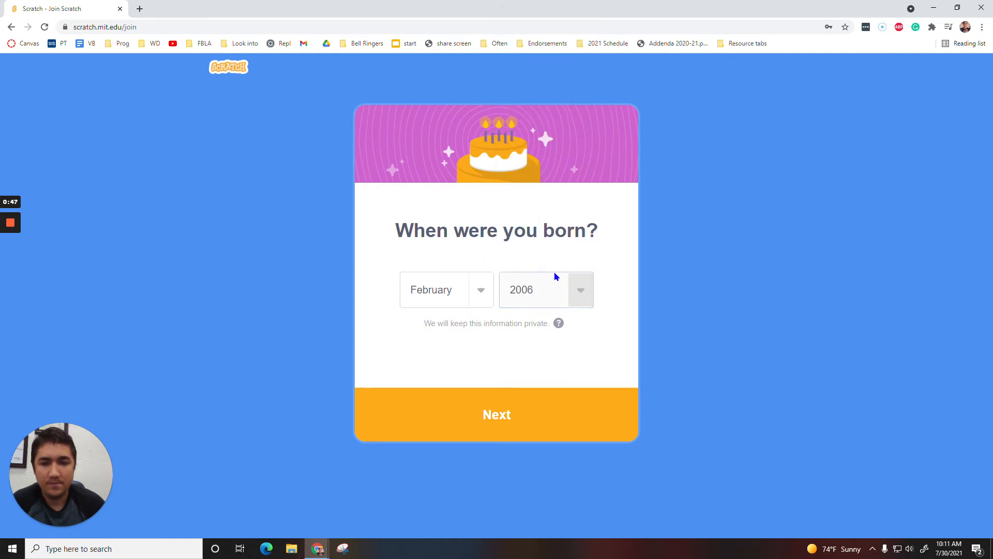
{"action": "left_click", "coordinate": [497, 414]}
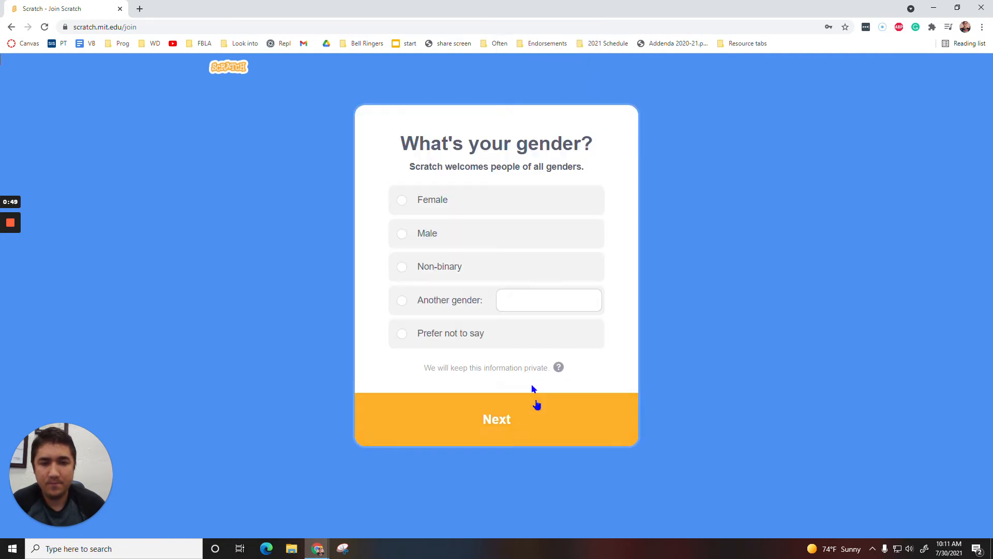
{"action": "left_click", "coordinate": [401, 233]}
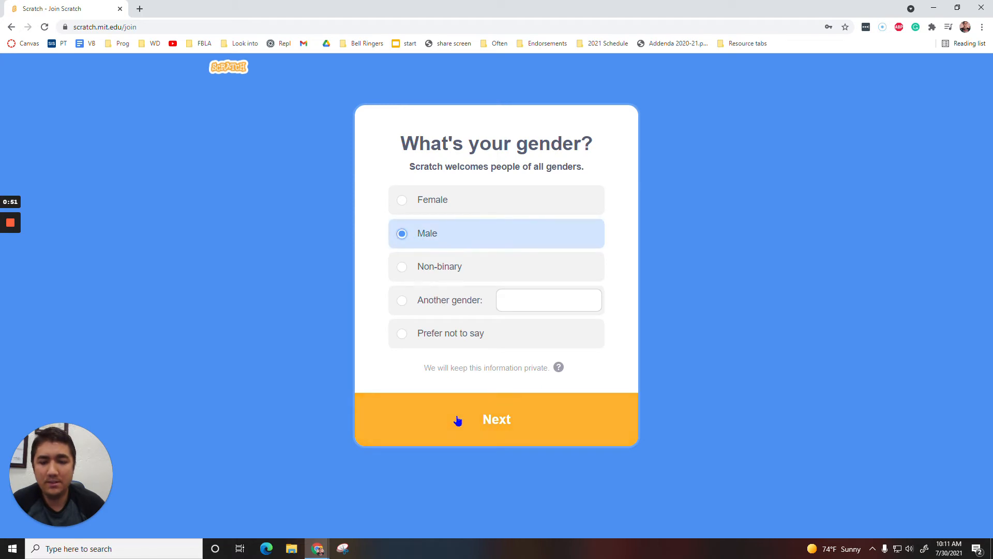
Step: Enter the millardk12.org email address and create the account
{"action": "left_click", "coordinate": [495, 419]}
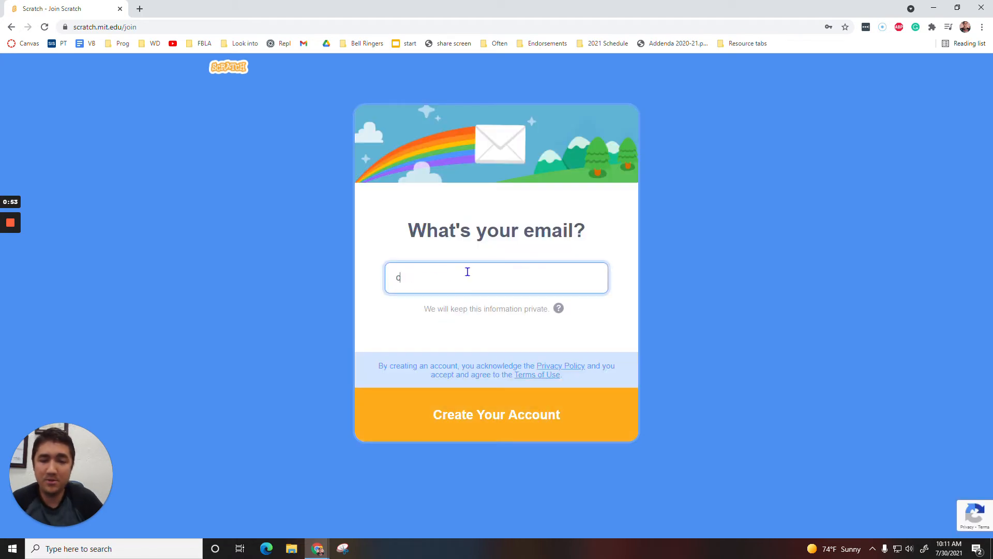
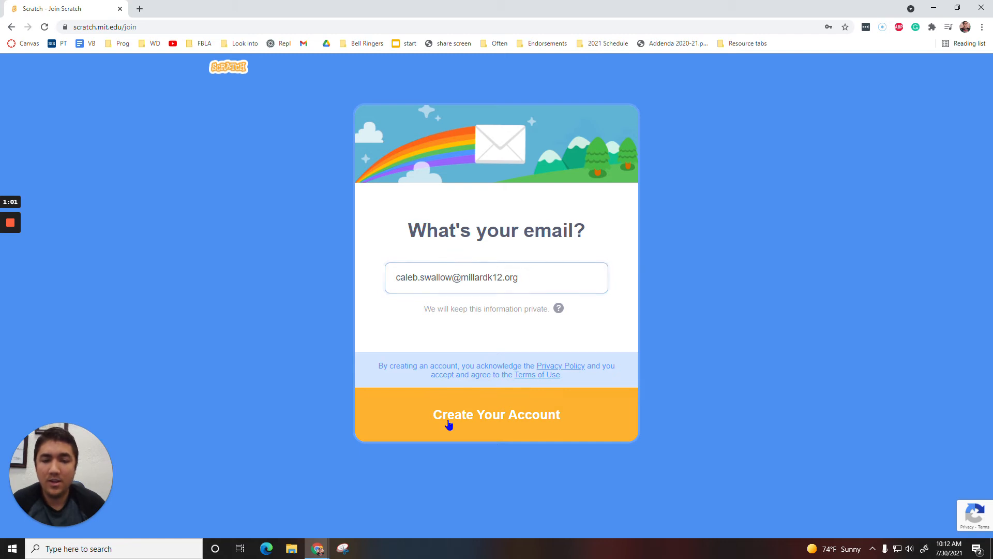
{"action": "left_click", "coordinate": [495, 414]}
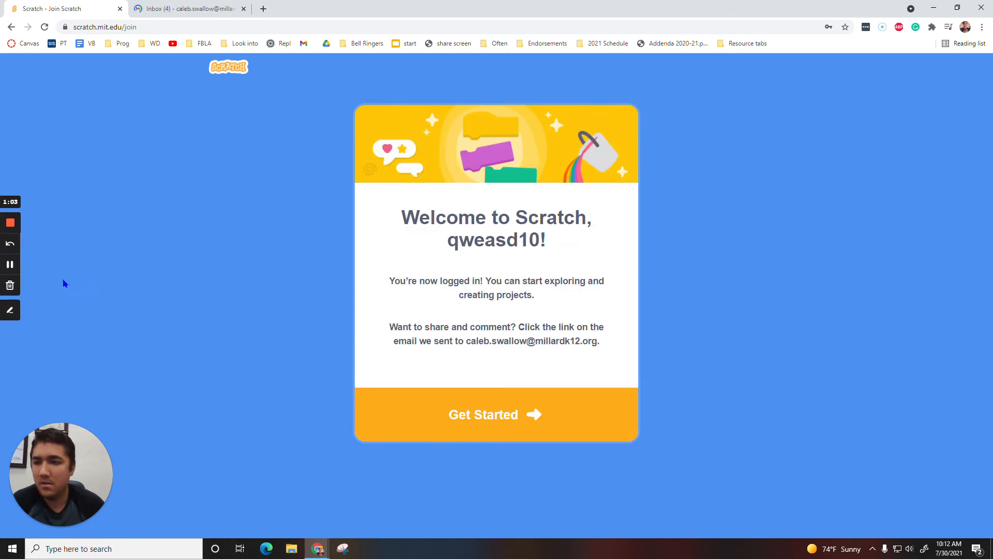
Step: Get started past the welcome message, then switch to the Gmail inbox
{"action": "left_click", "coordinate": [496, 414]}
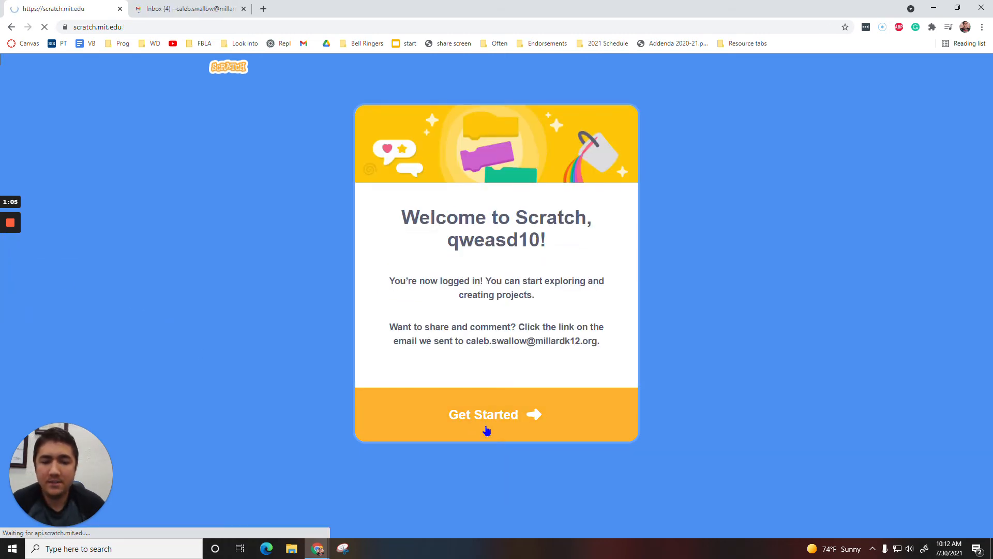
{"action": "left_click", "coordinate": [495, 414]}
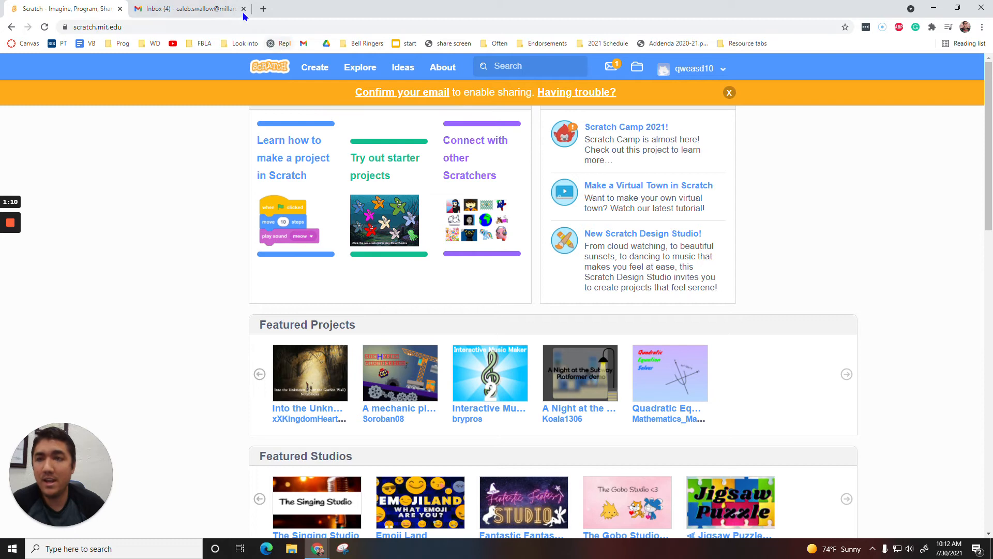
{"action": "left_click", "coordinate": [184, 9]}
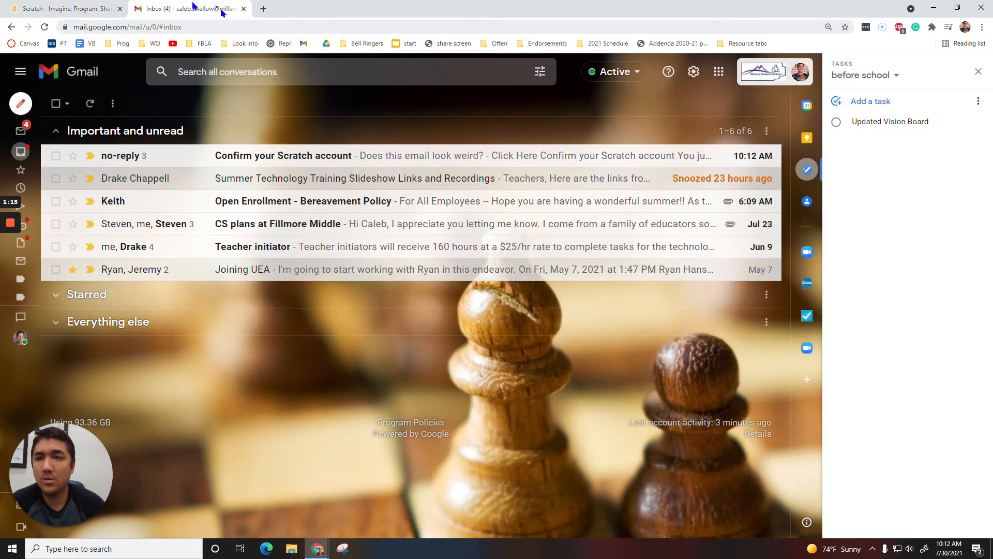
Step: Read the 'Confirm your Scratch account' email and confirm the account from it
{"action": "left_click", "coordinate": [284, 155]}
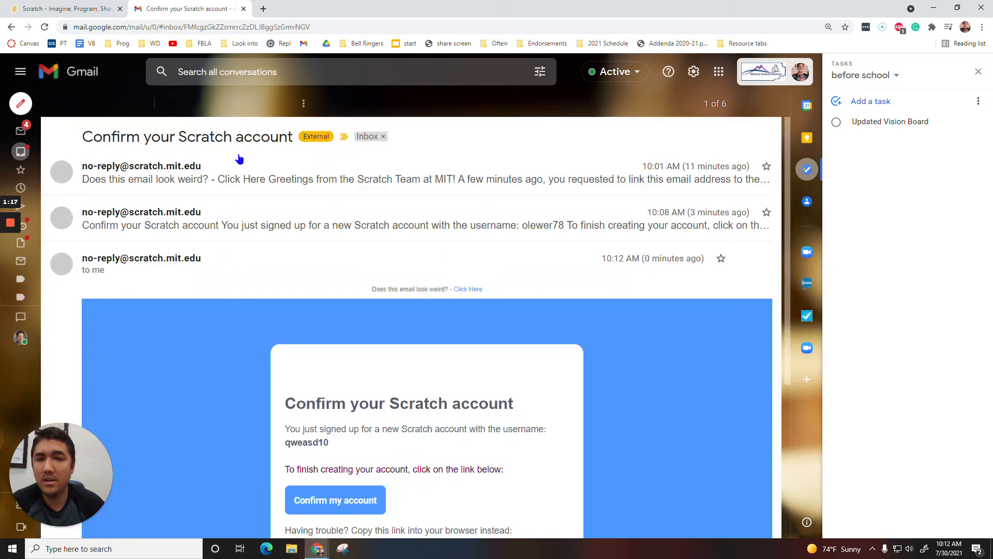
{"action": "scroll", "scroll_direction": "down", "scroll_amount": 3}
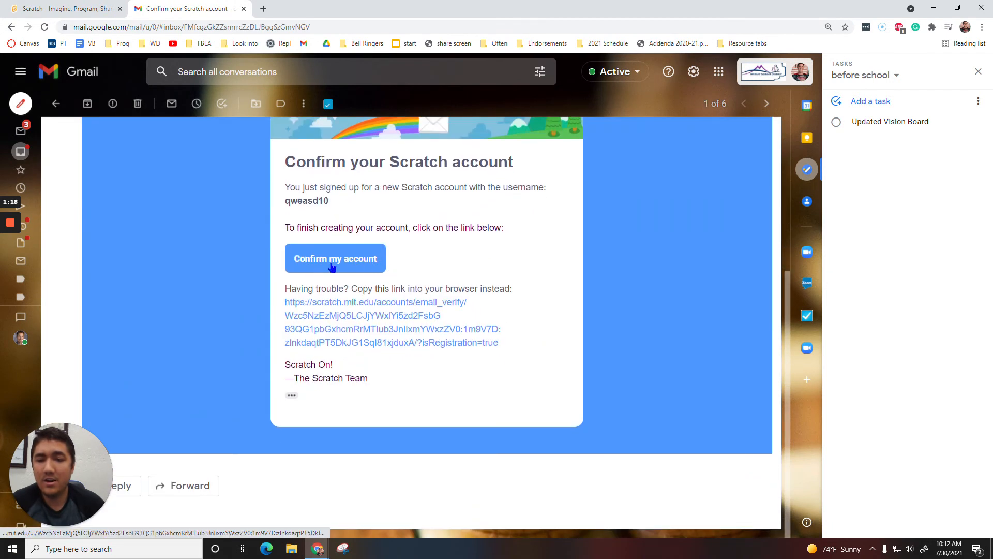
{"action": "left_click", "coordinate": [336, 258]}
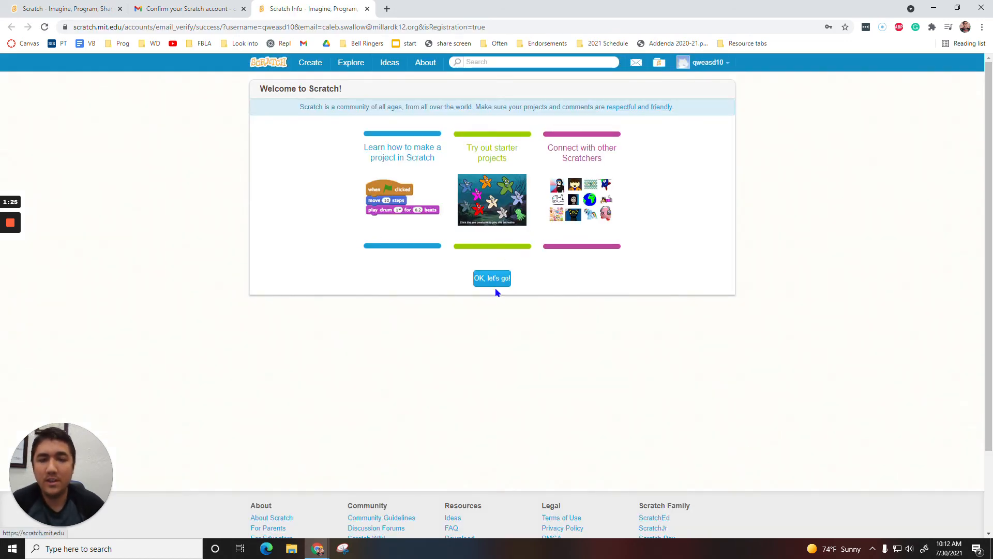
Step: Leave the welcome page and go to Account settings from the qweasd10 user menu
{"action": "left_click", "coordinate": [492, 278]}
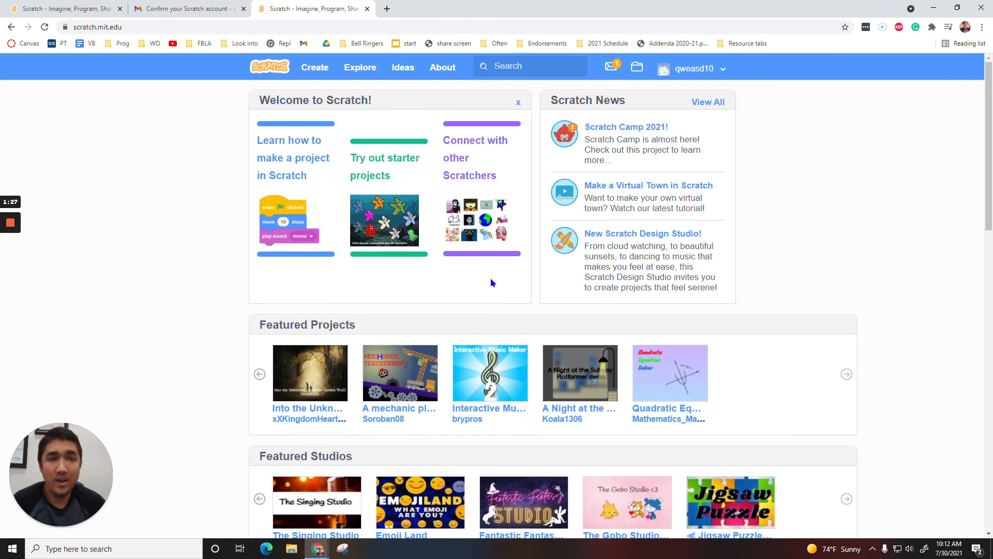
{"action": "left_click", "coordinate": [692, 68]}
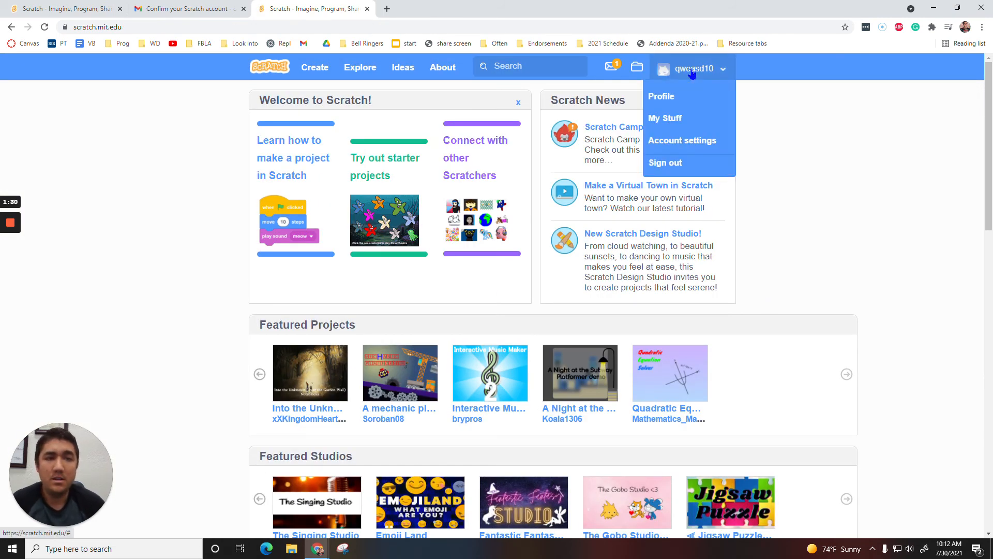
{"action": "mouse_move", "coordinate": [687, 162]}
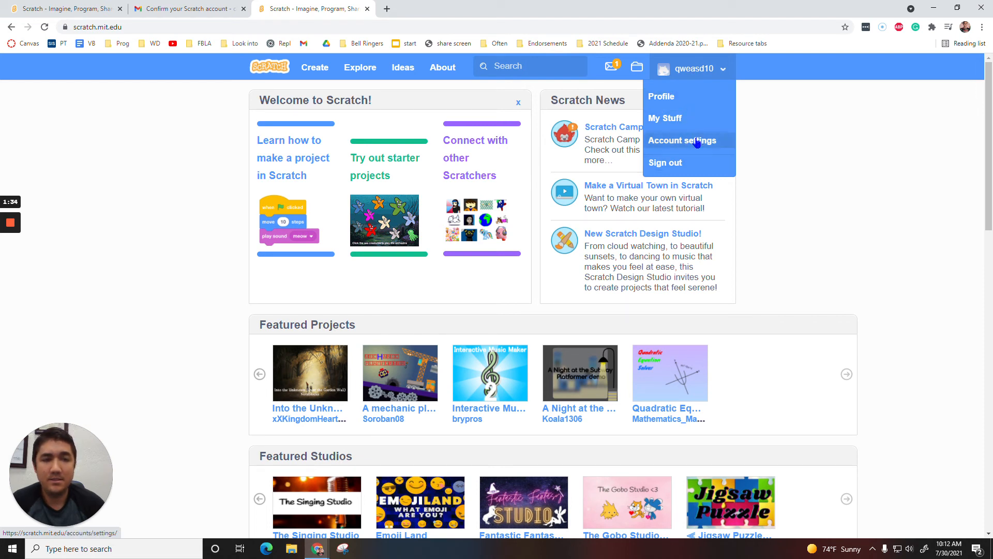
{"action": "left_click", "coordinate": [682, 140]}
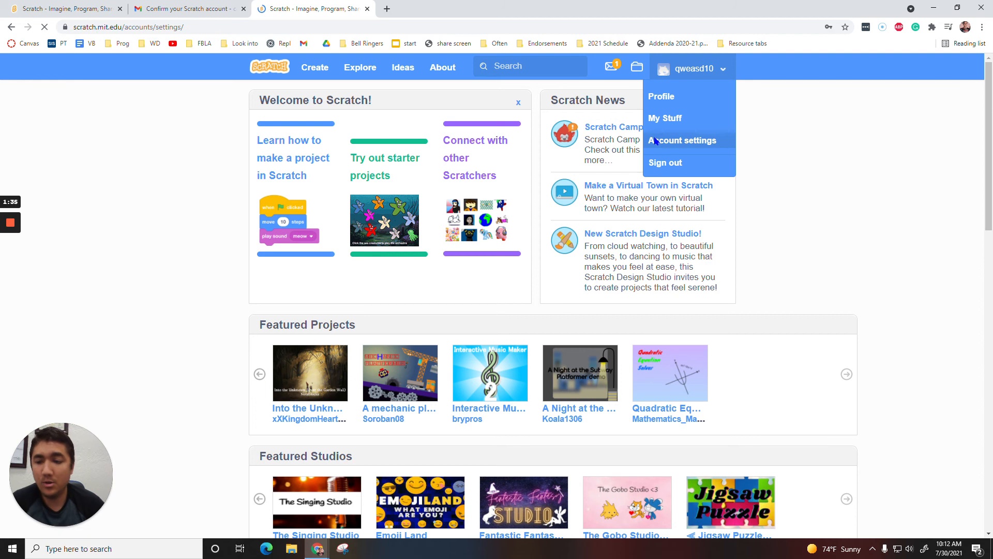
Step: Show the Email section of Account Settings with the current address verified
{"action": "left_click", "coordinate": [683, 139]}
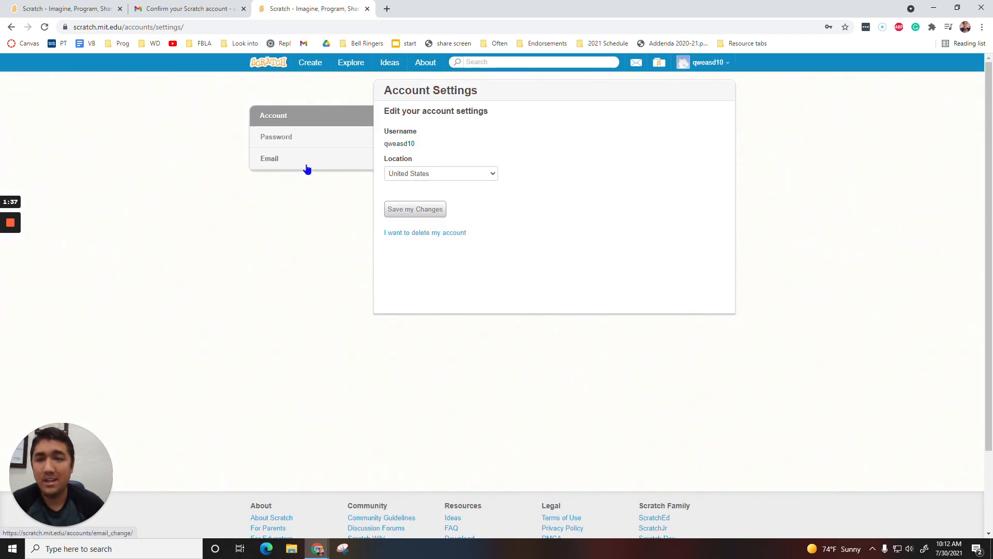
{"action": "left_click", "coordinate": [269, 158]}
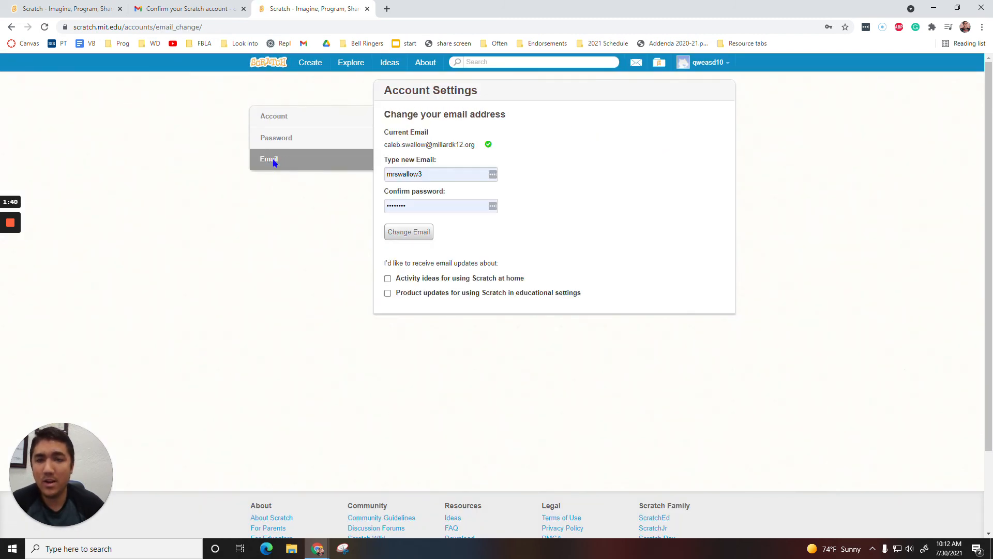
{"action": "mouse_move", "coordinate": [317, 303]}
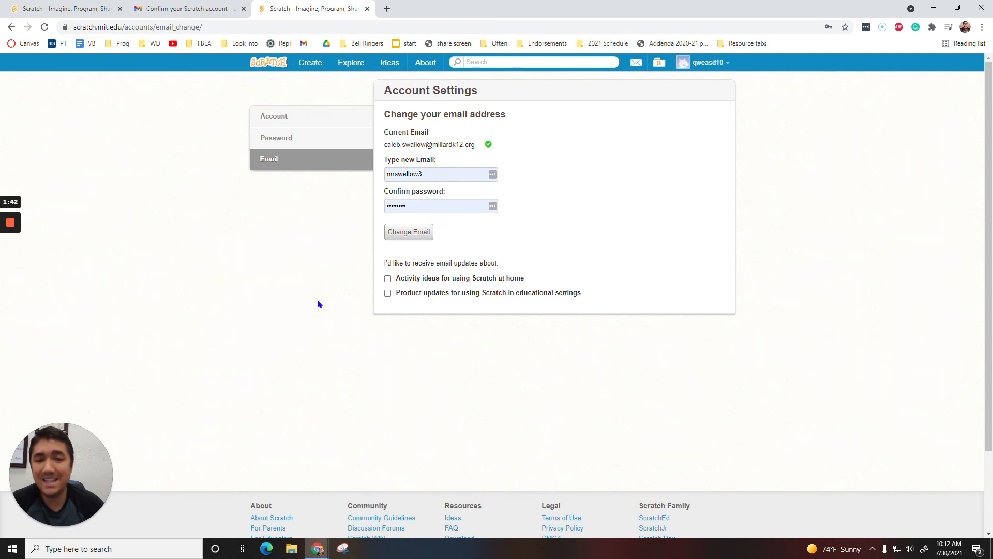
{"action": "mouse_move", "coordinate": [500, 211]}
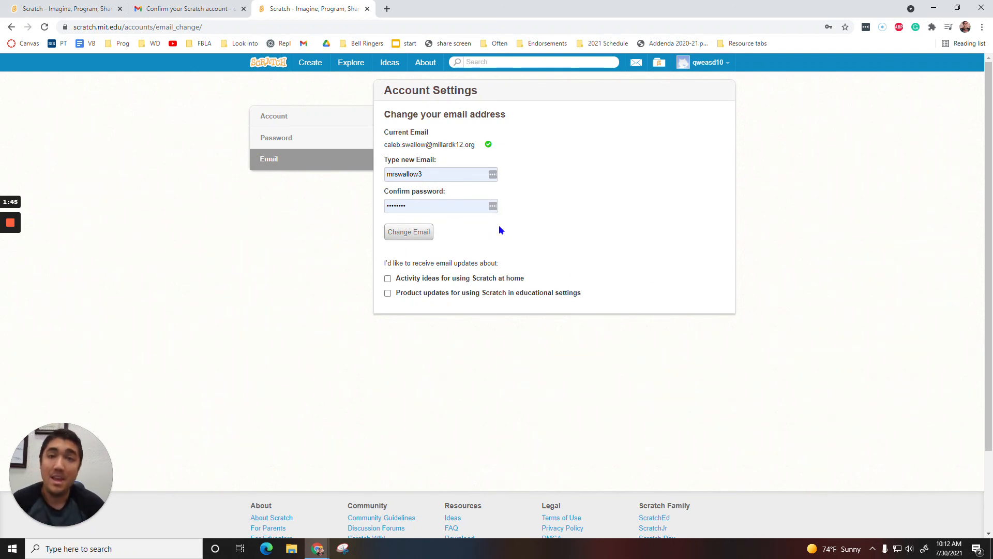
{"action": "mouse_move", "coordinate": [473, 202]}
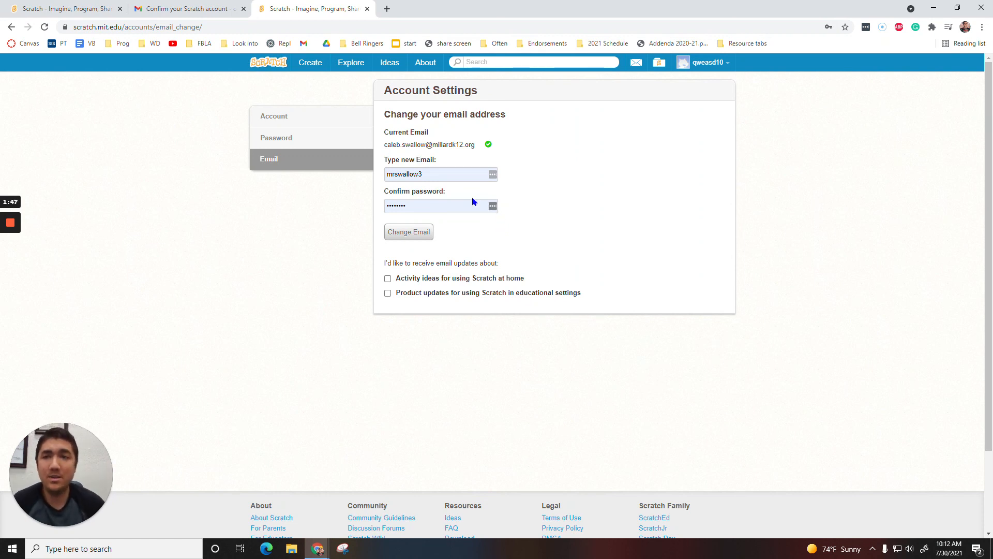